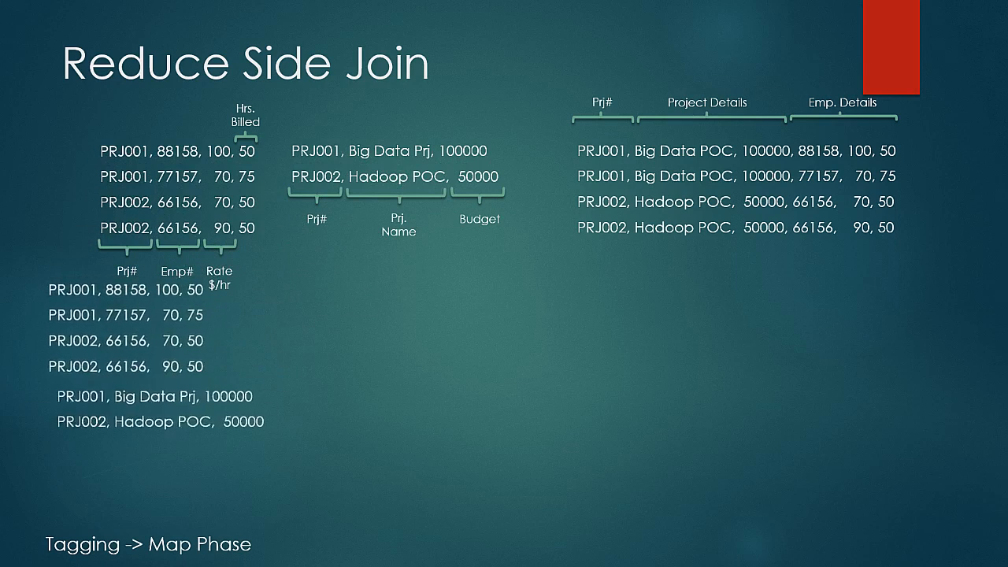
Advance the slideshow so the project and employee datasets feed into MAP1 and MAP2 with tagged outputs.
key("Right")
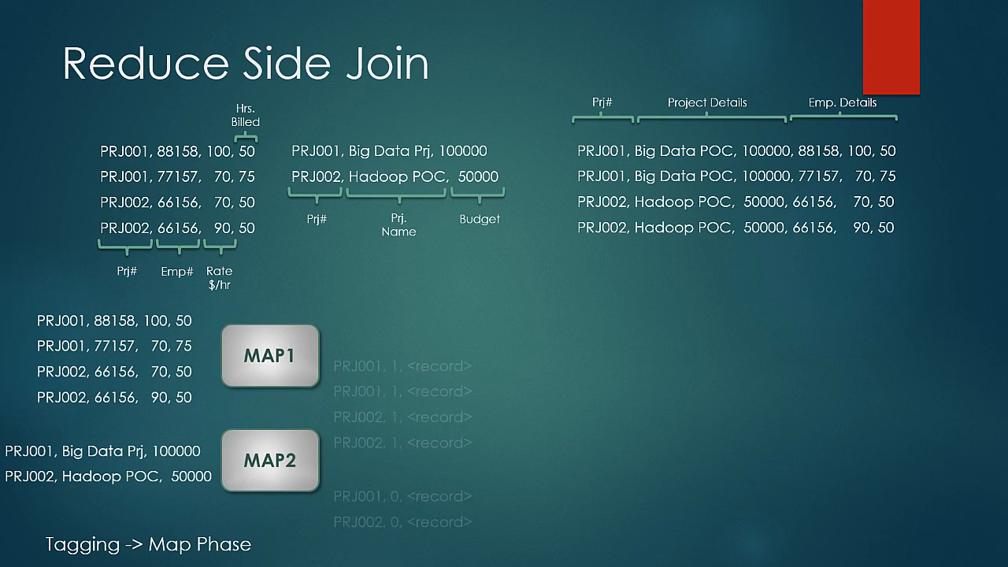